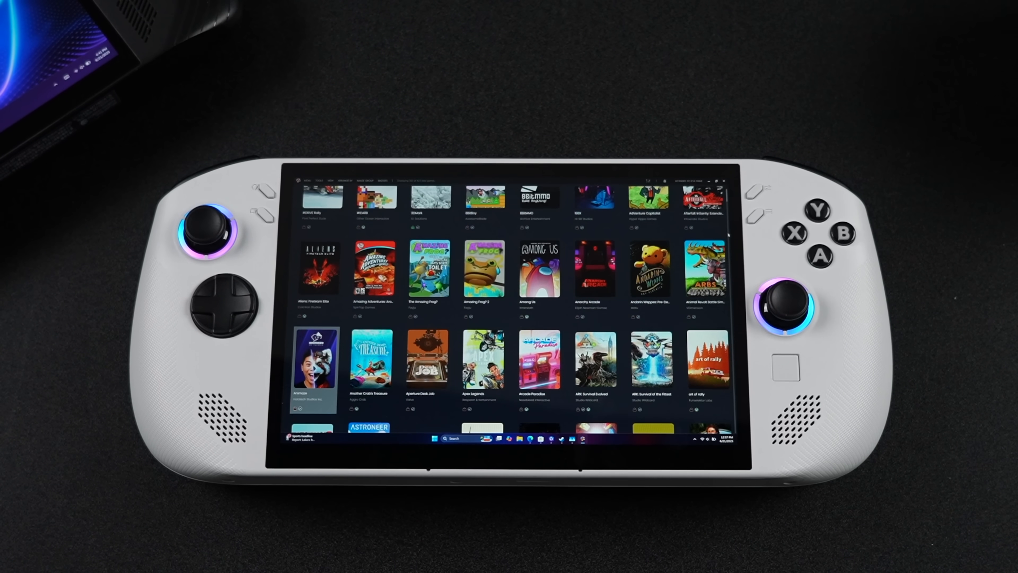
pyautogui.scroll(-3)
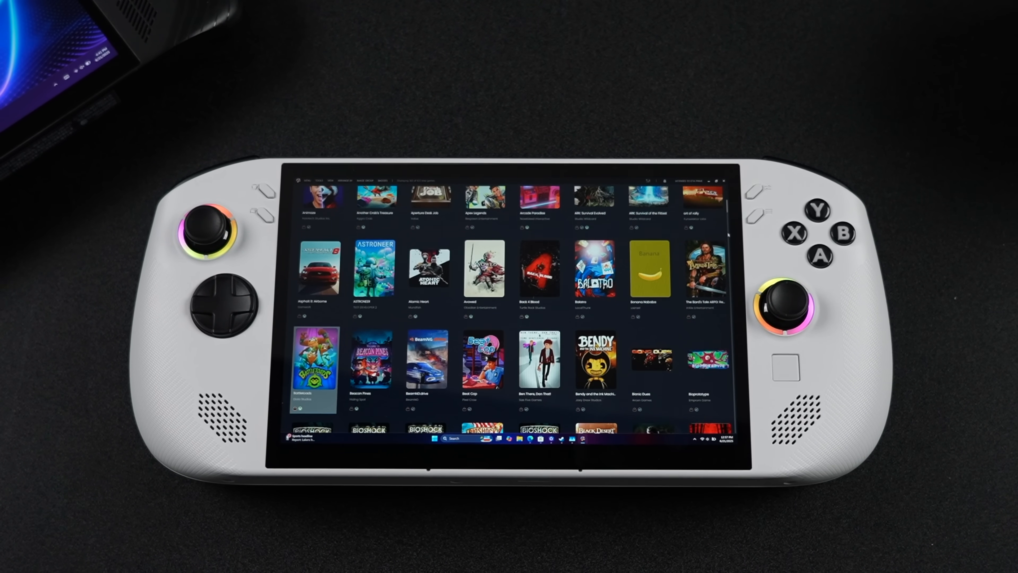